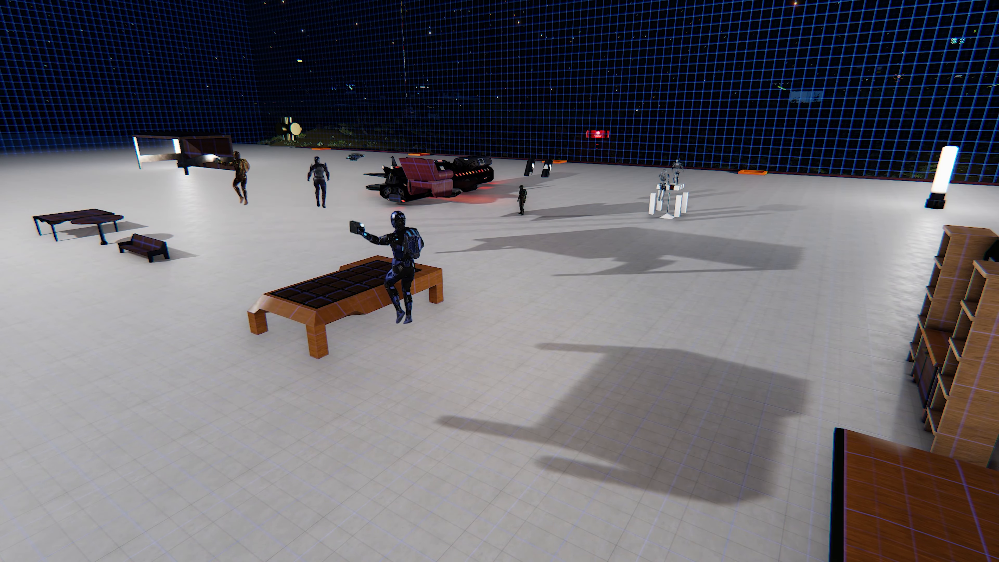
mouse_move(500, 281)
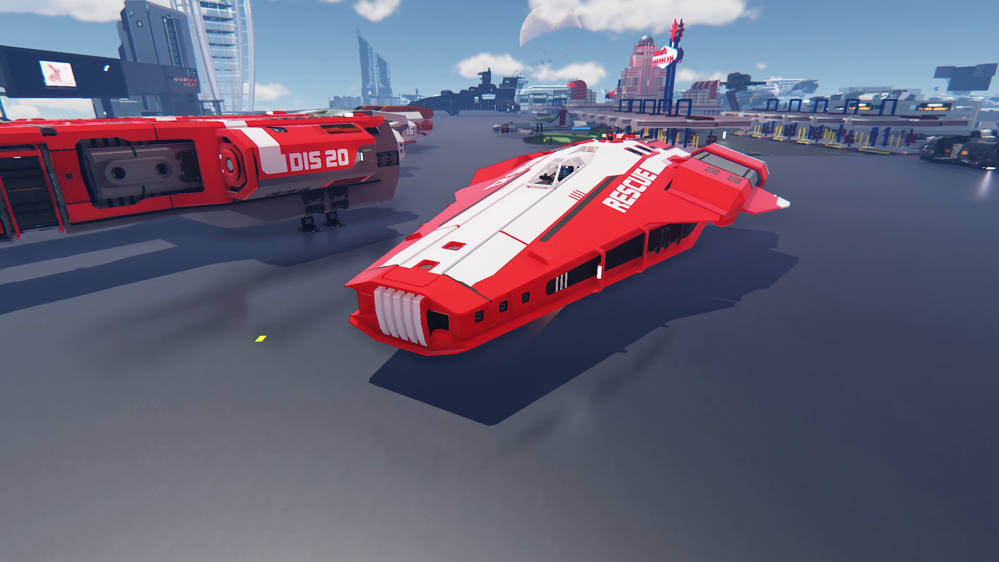
mouse_move(500, 281)
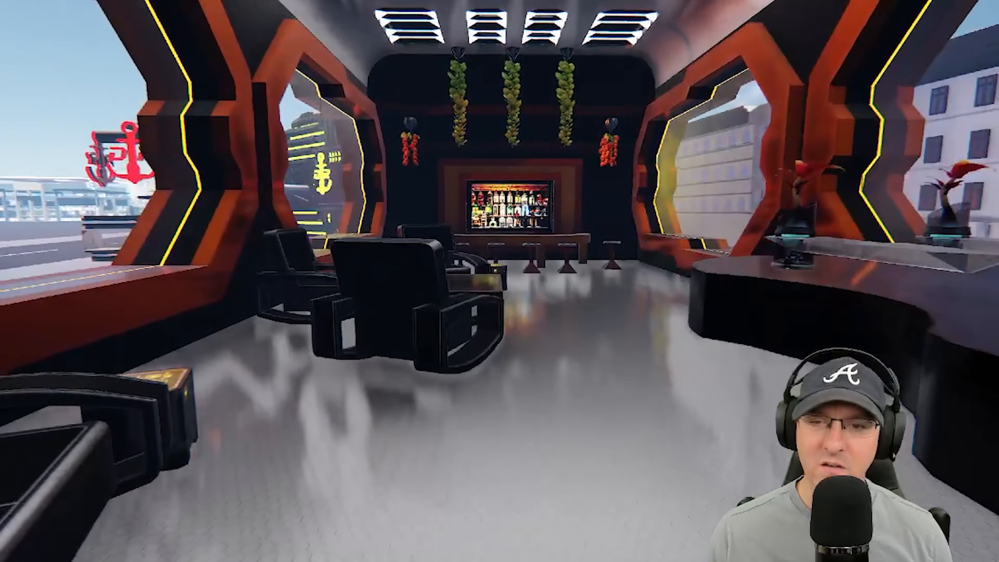
mouse_move(499, 281)
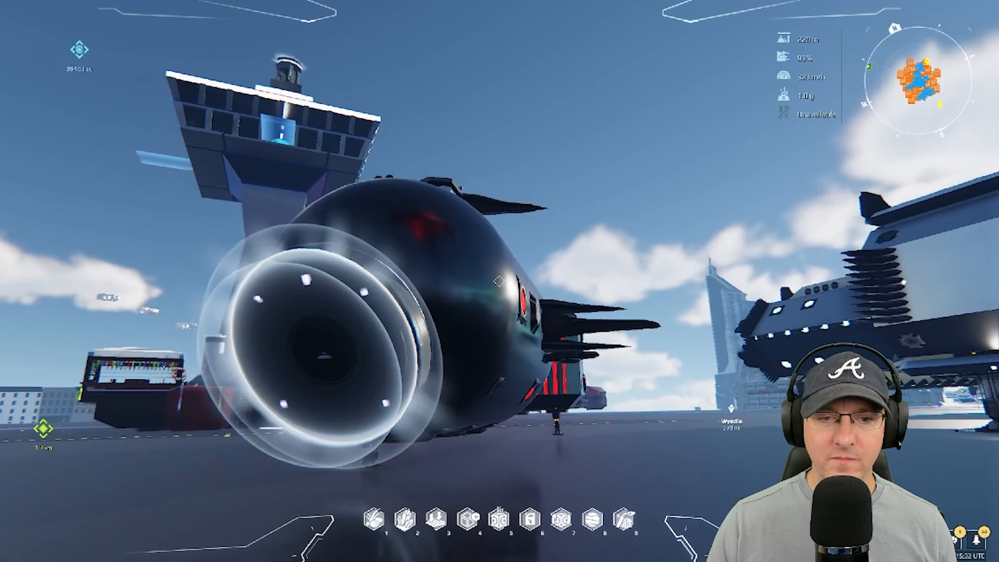
mouse_move(500, 281)
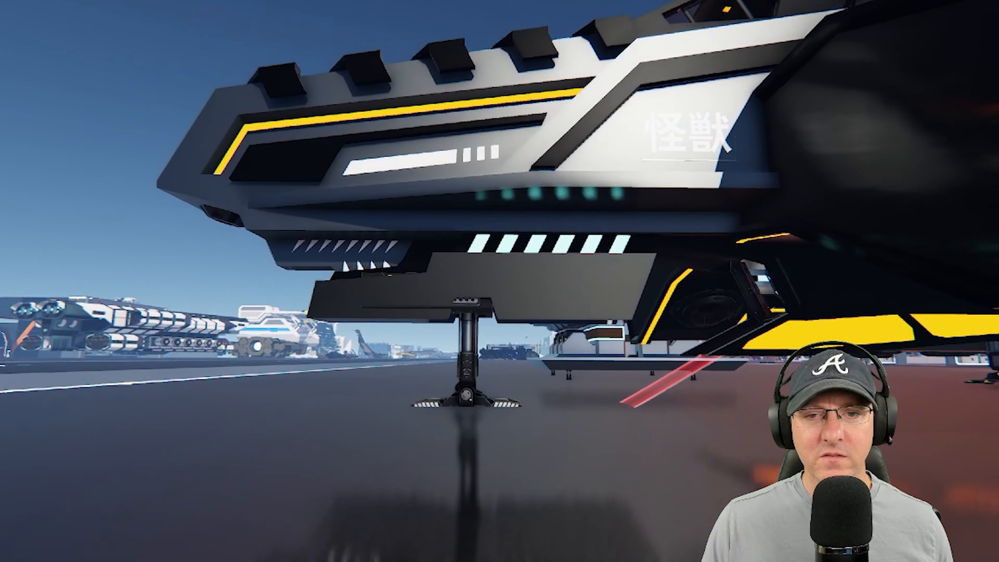
mouse_move(500, 282)
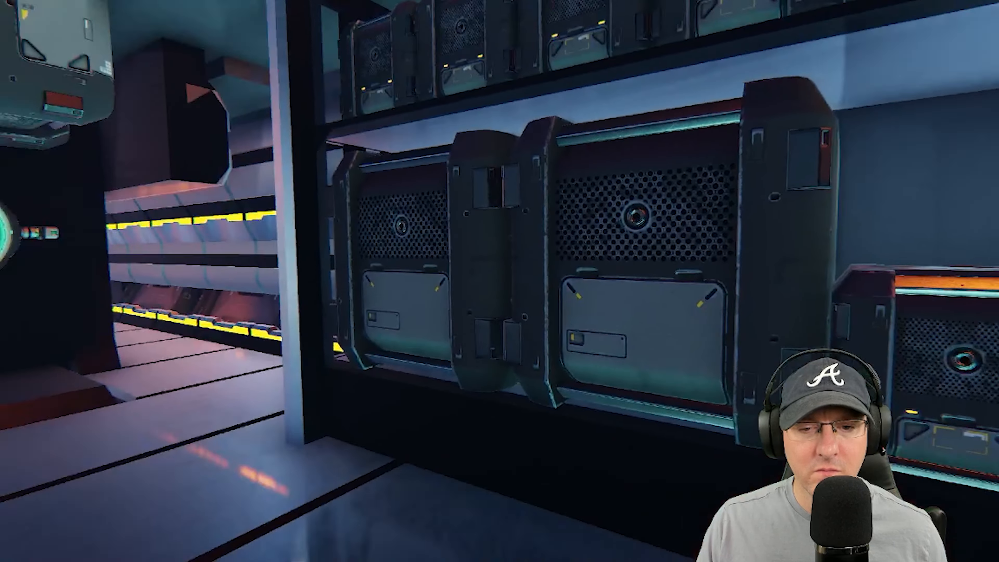
mouse_move(500, 281)
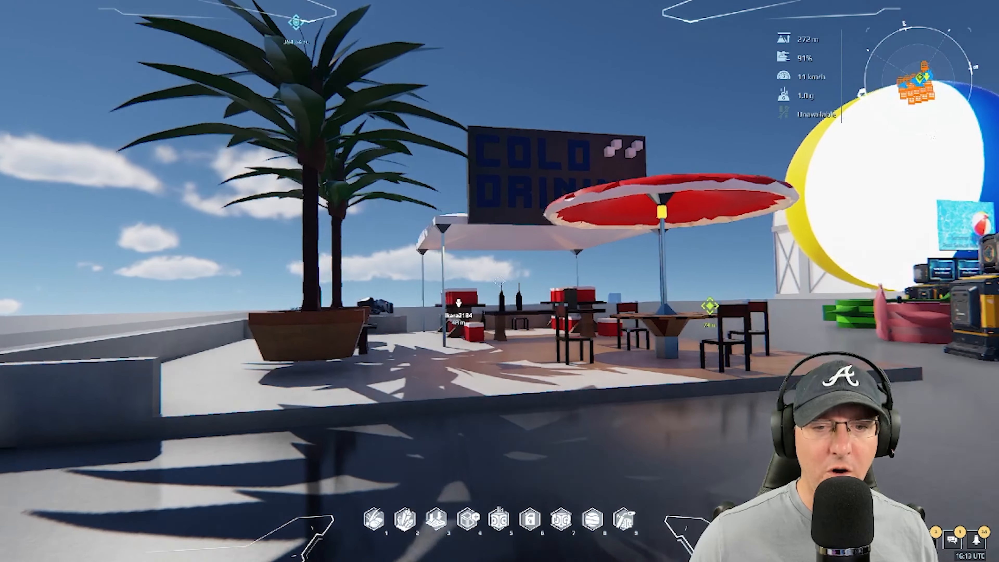
mouse_move(500, 281)
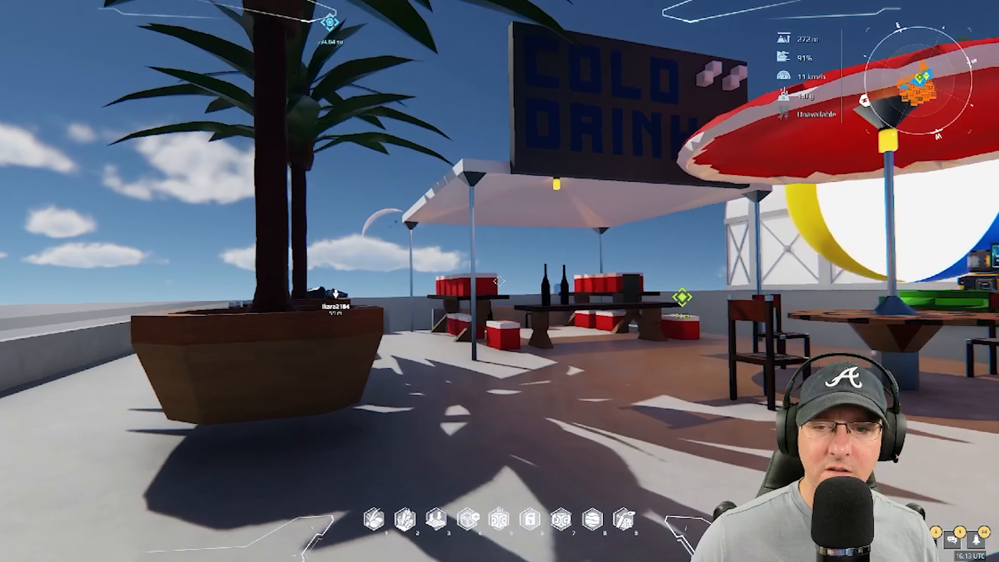
mouse_move(500, 281)
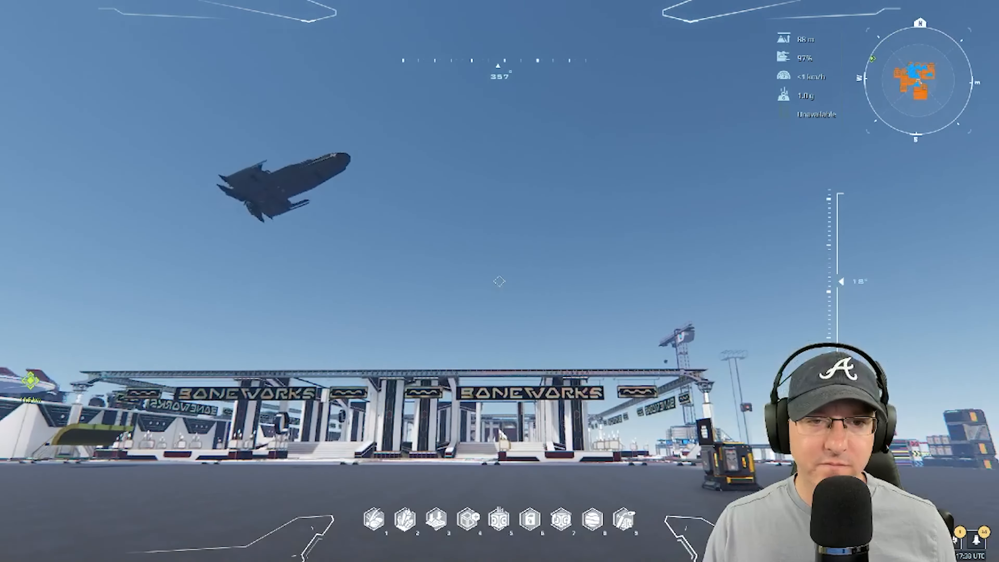
mouse_move(500, 280)
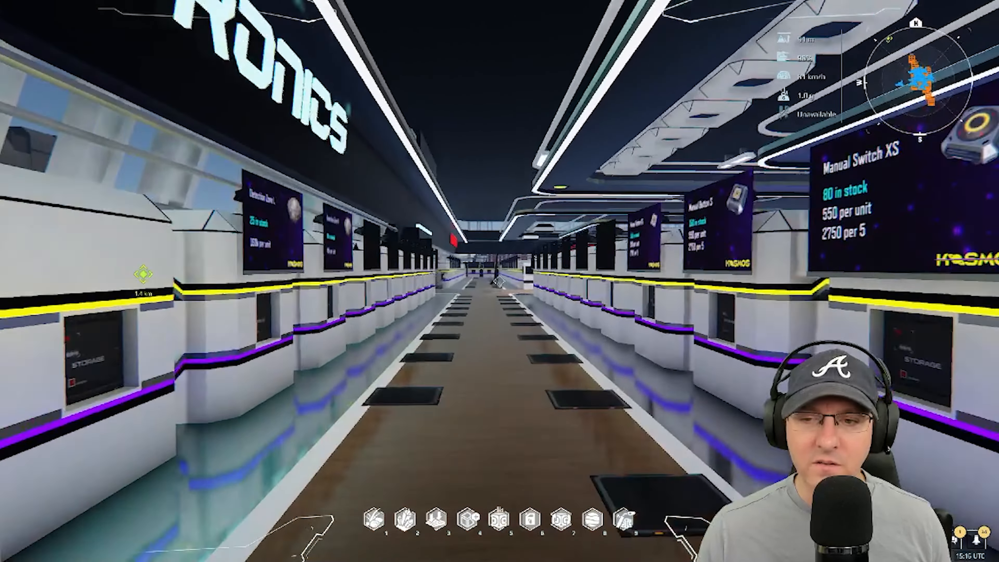
Step: Walk forward through the electronics market aisle past vendor screens listing Manual Switch XS stock and prices
key("w")
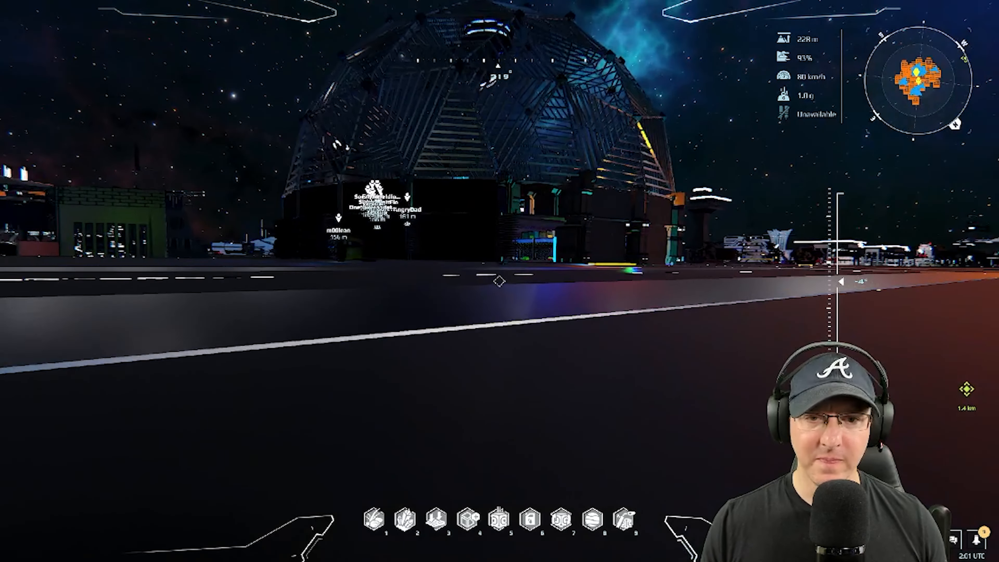
mouse_move(499, 281)
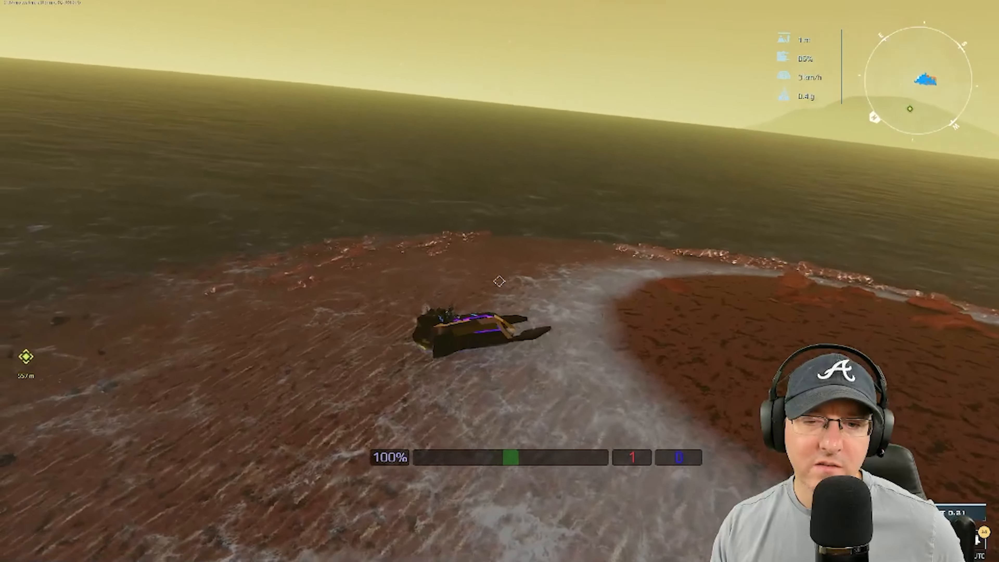
mouse_move(499, 281)
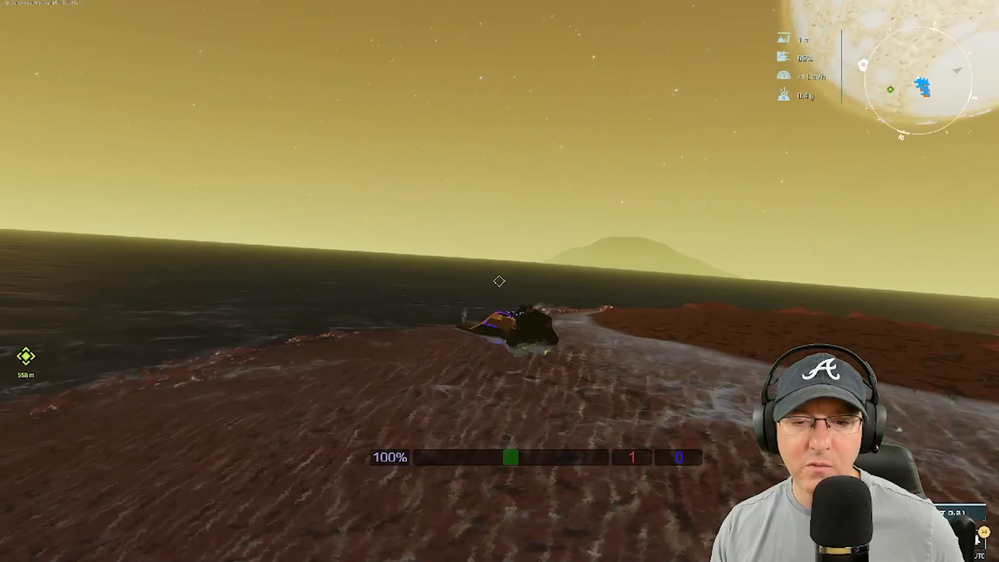